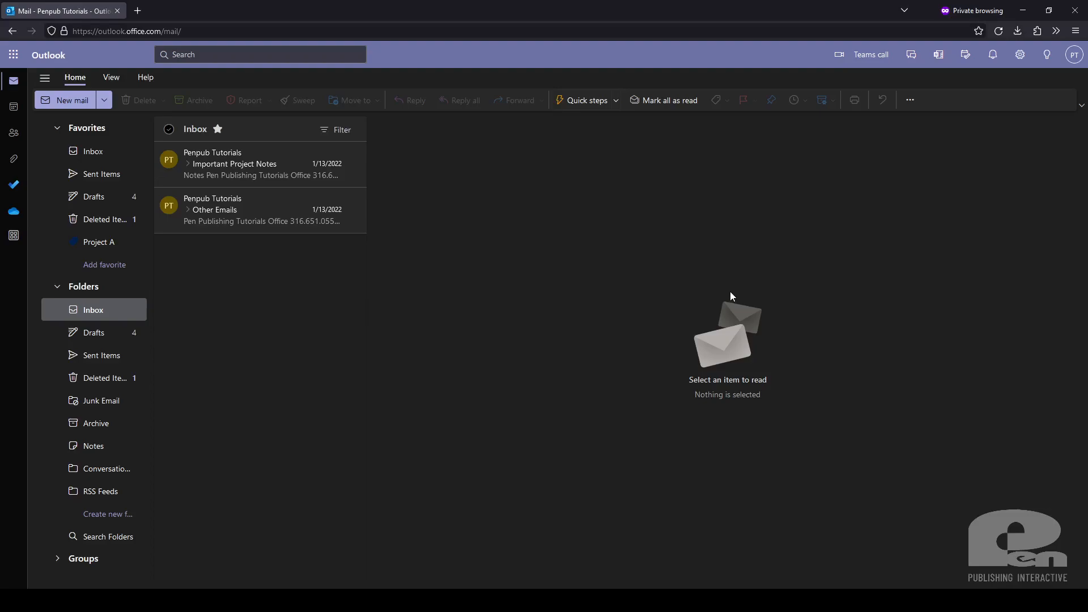
mouse_move(717, 296)
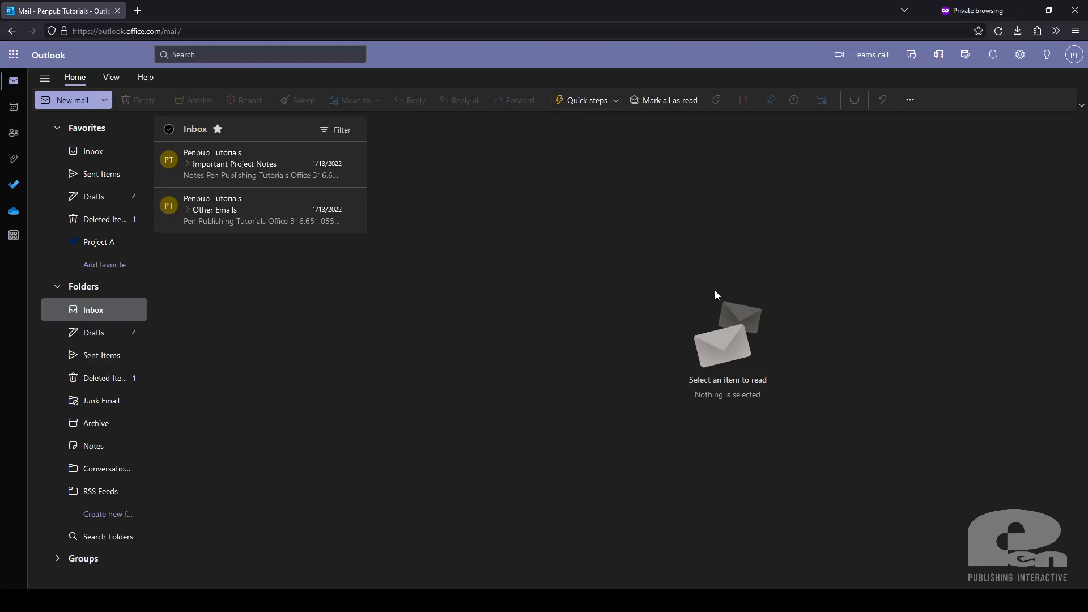
mouse_move(562, 290)
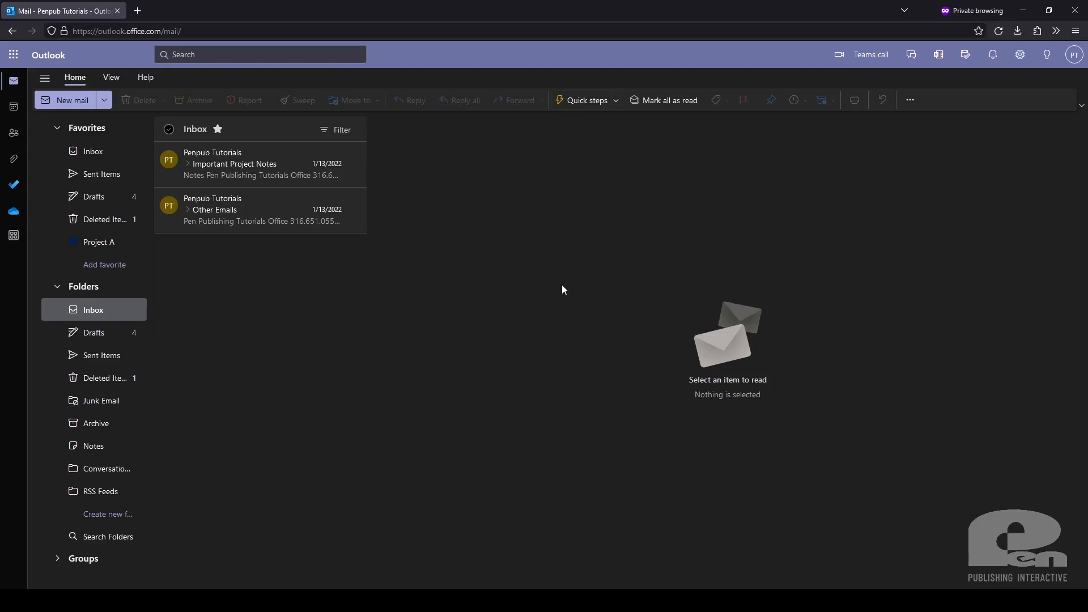
mouse_move(956, 140)
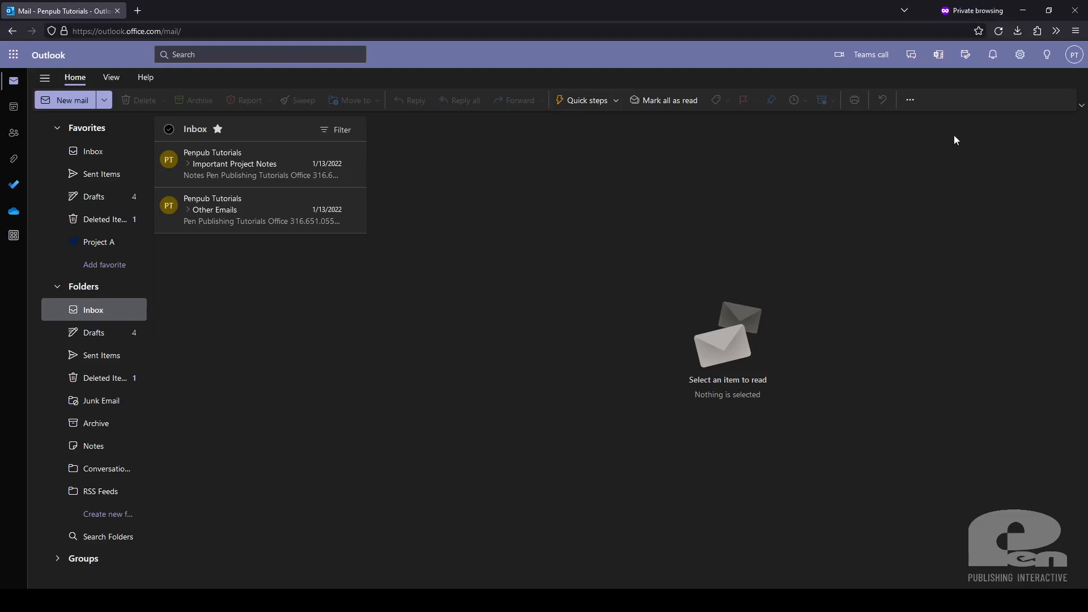
mouse_move(1020, 55)
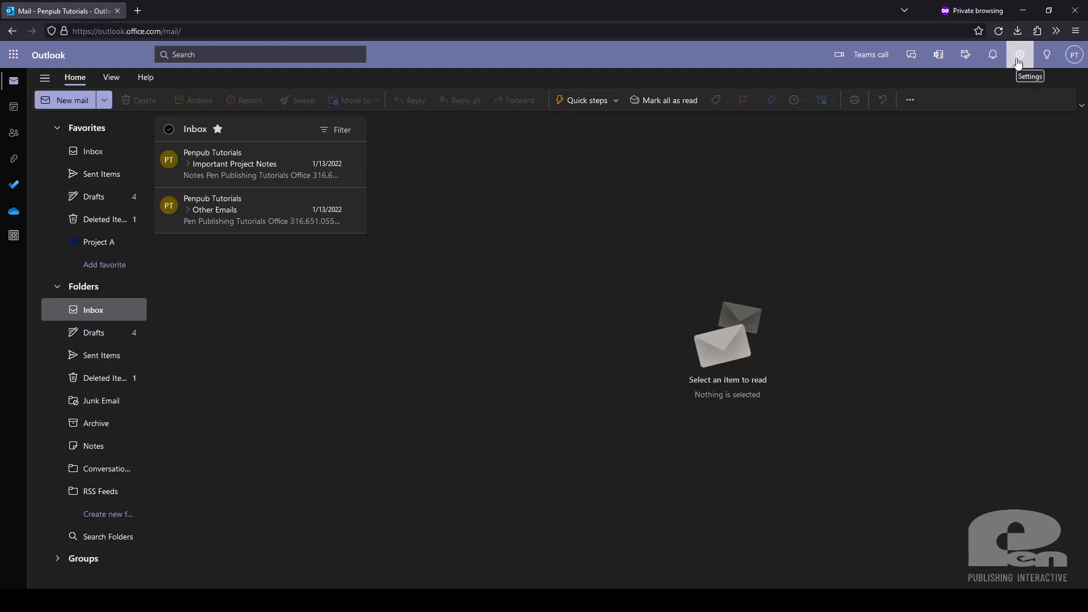
Open Mail > Compose and reply settings from the Settings gear in Outlook on the web.
click(1020, 55)
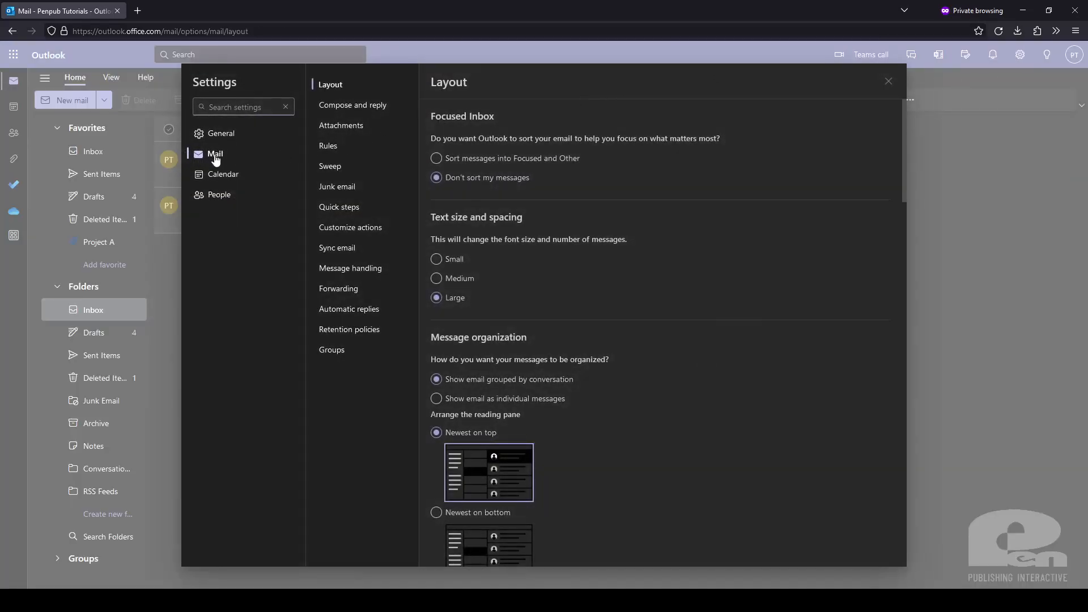
click(352, 105)
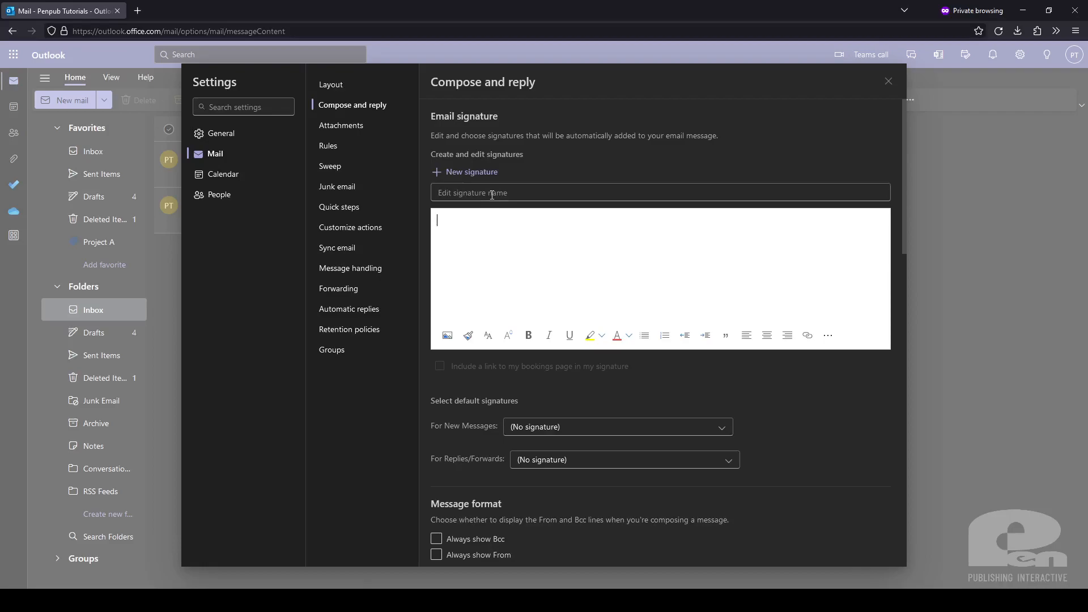
Name the signature 'Tutorial', enter 'Pen Publishing Tutorials' and the contact lines, and select the company name.
text(Tutorial)
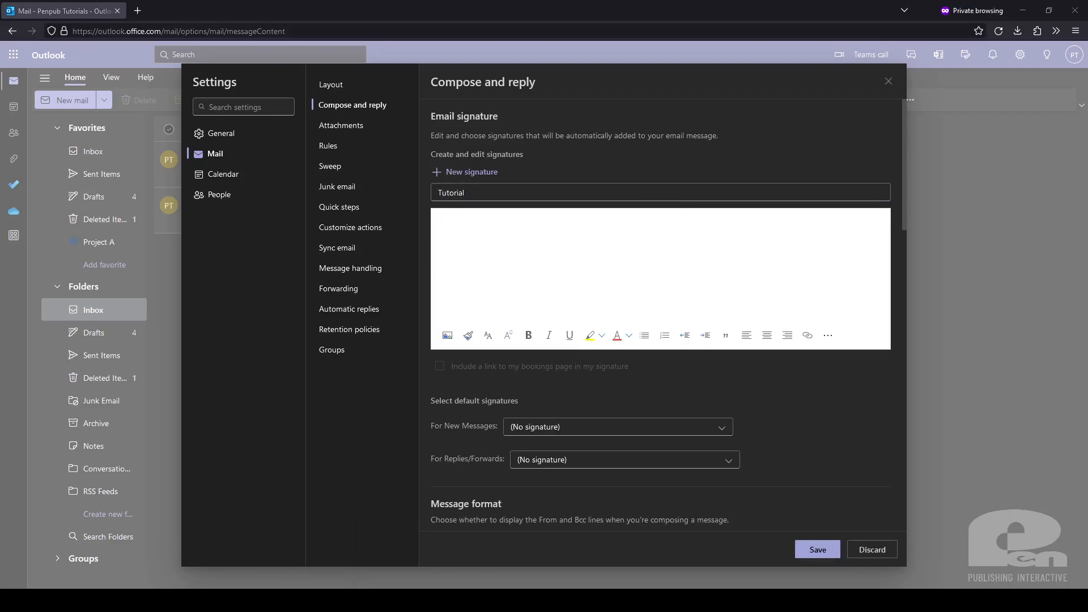
text(Pen Publishing Tutorials)
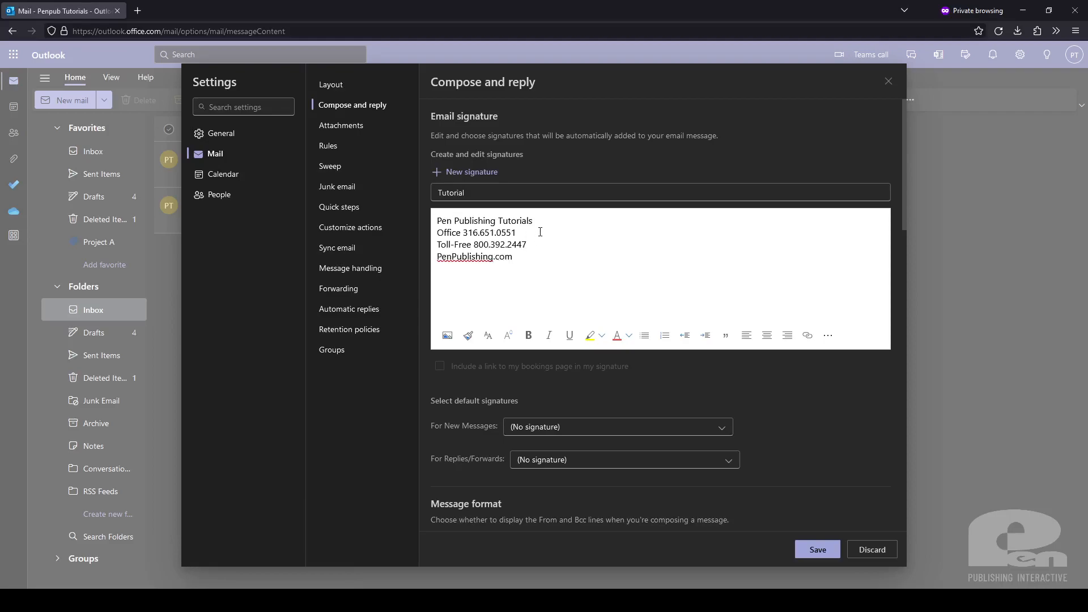
double_click(484, 220)
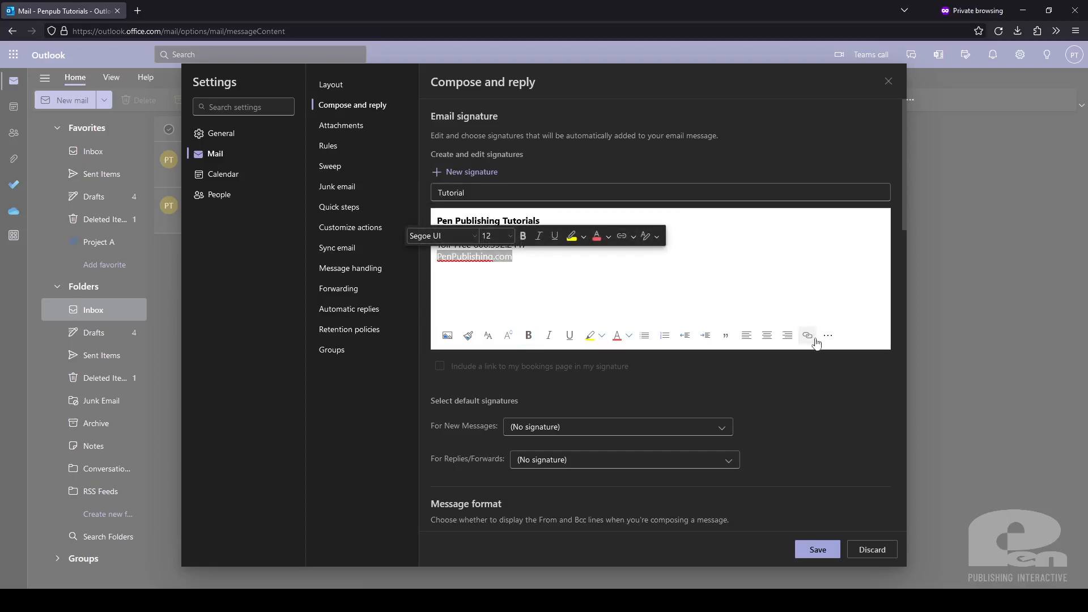
click(808, 336)
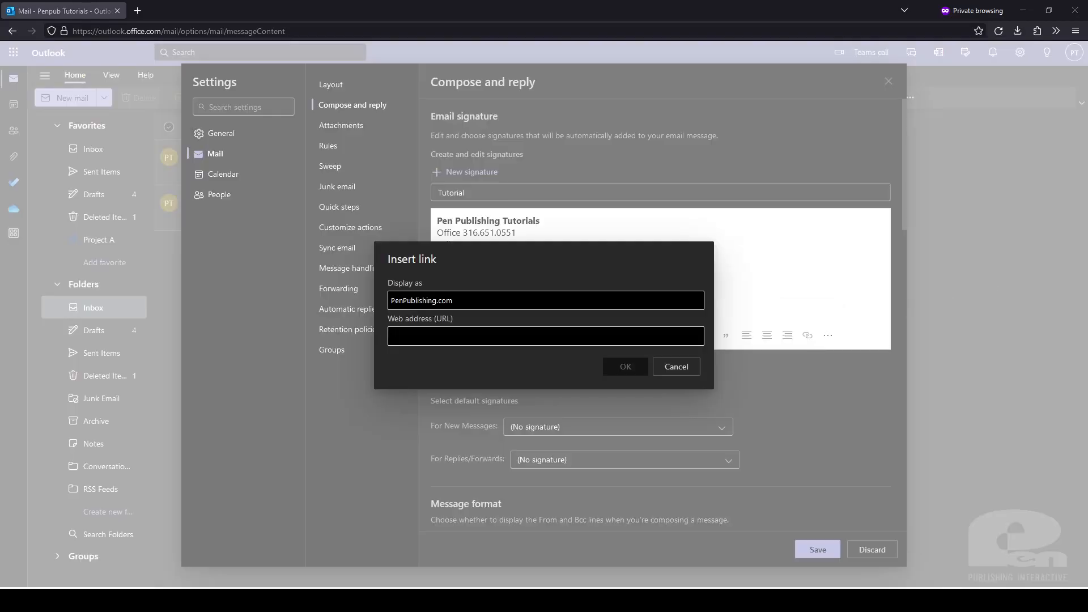
text(https://penpublishing.com)
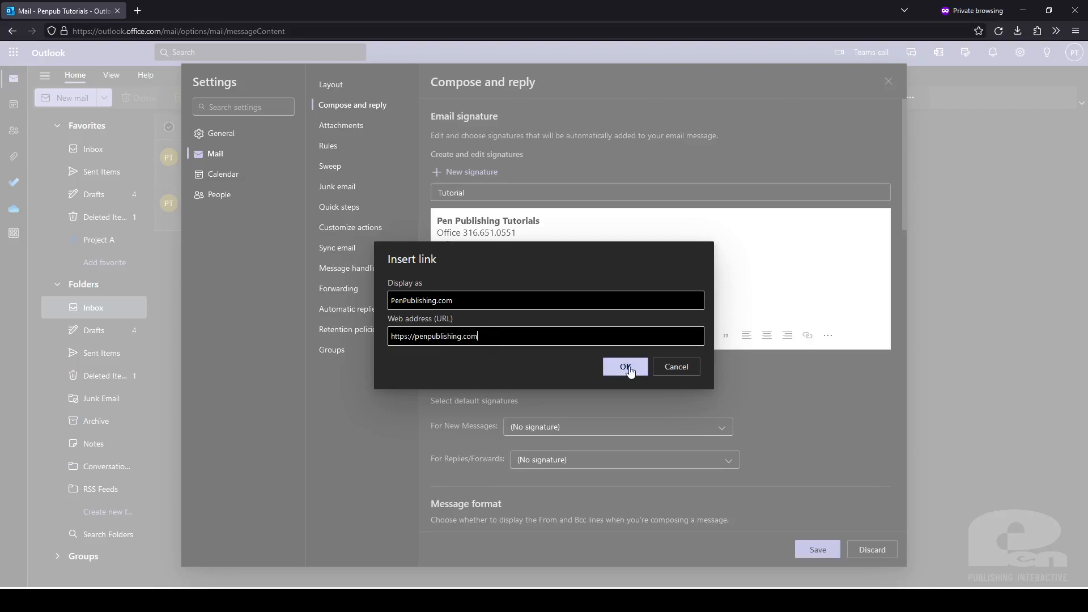
click(624, 367)
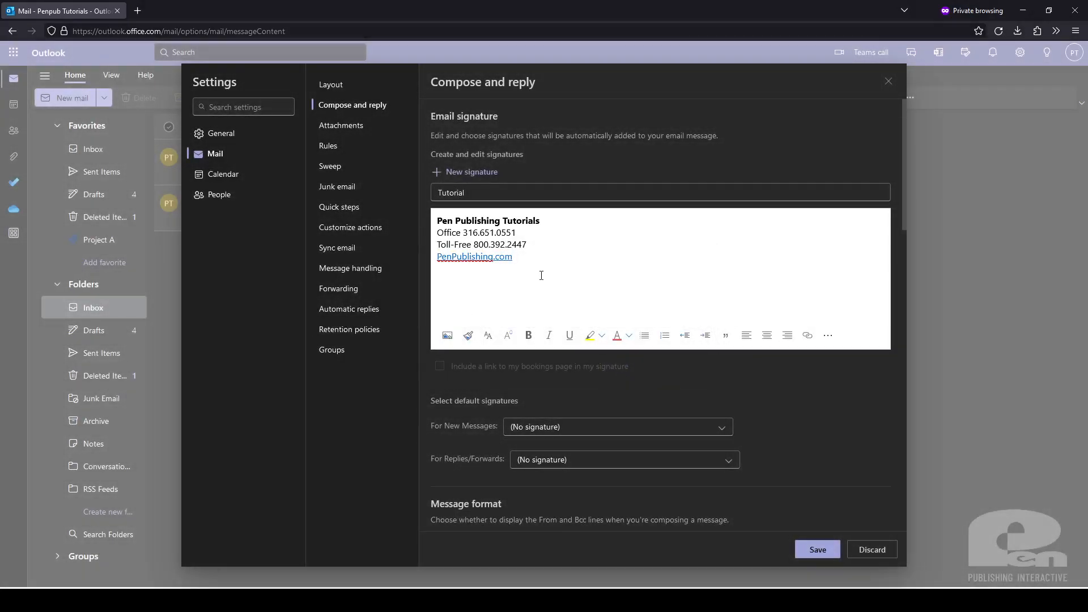
mouse_move(476, 256)
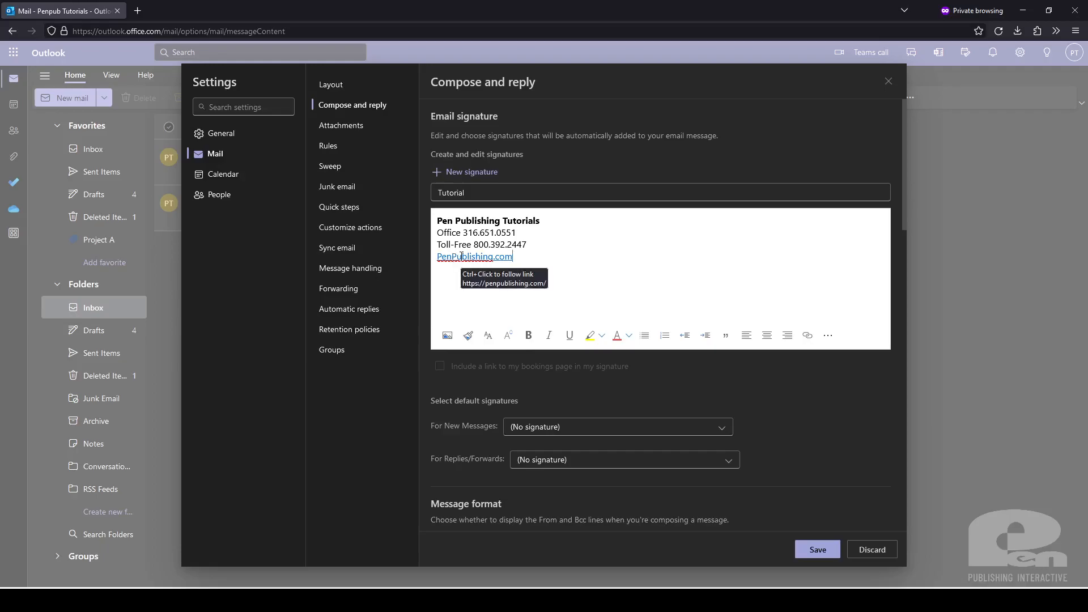
mouse_move(686, 352)
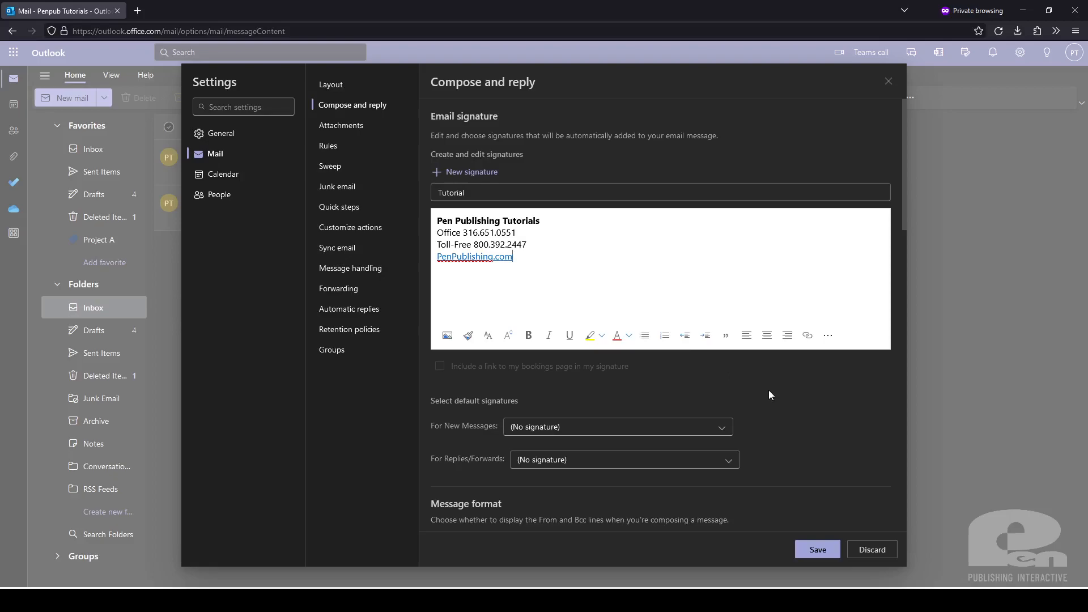
Choose Tutorial as the default signature for new messages and for replies/forwards.
click(616, 426)
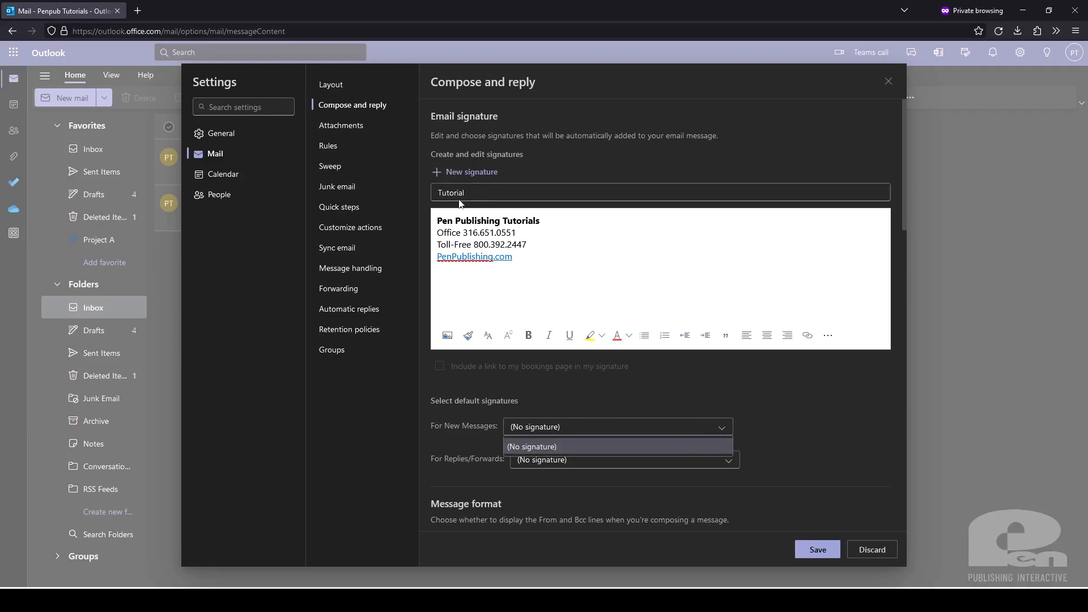
click(531, 446)
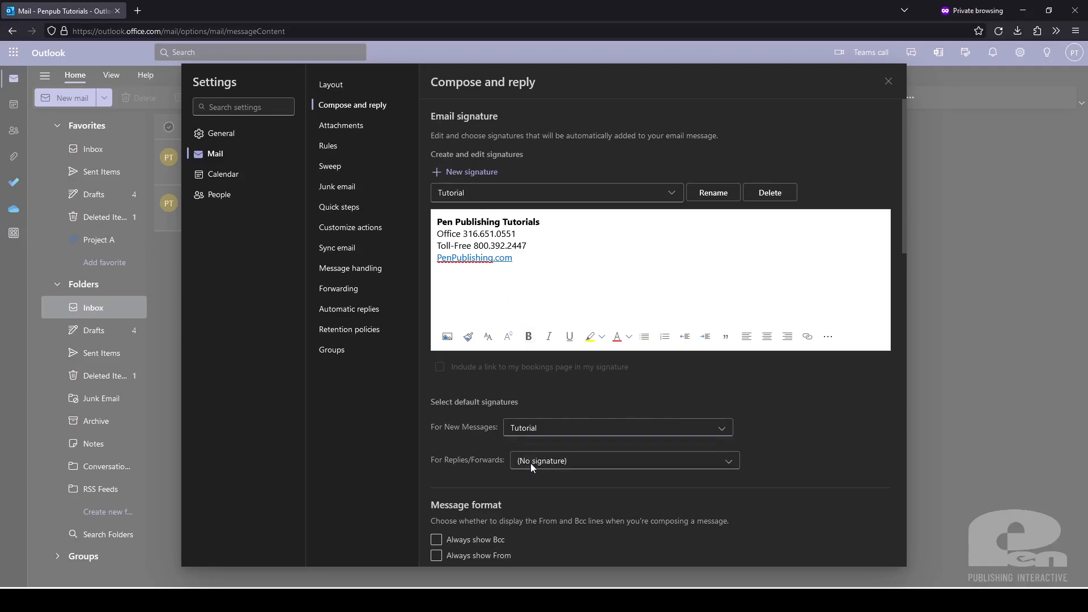
click(622, 460)
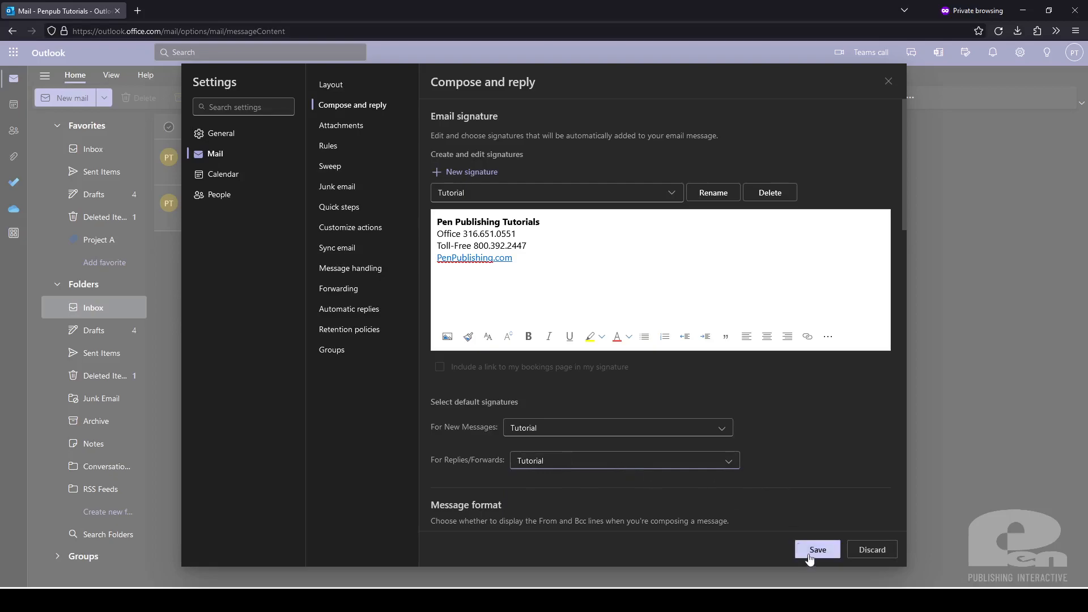
scroll(down, 3)
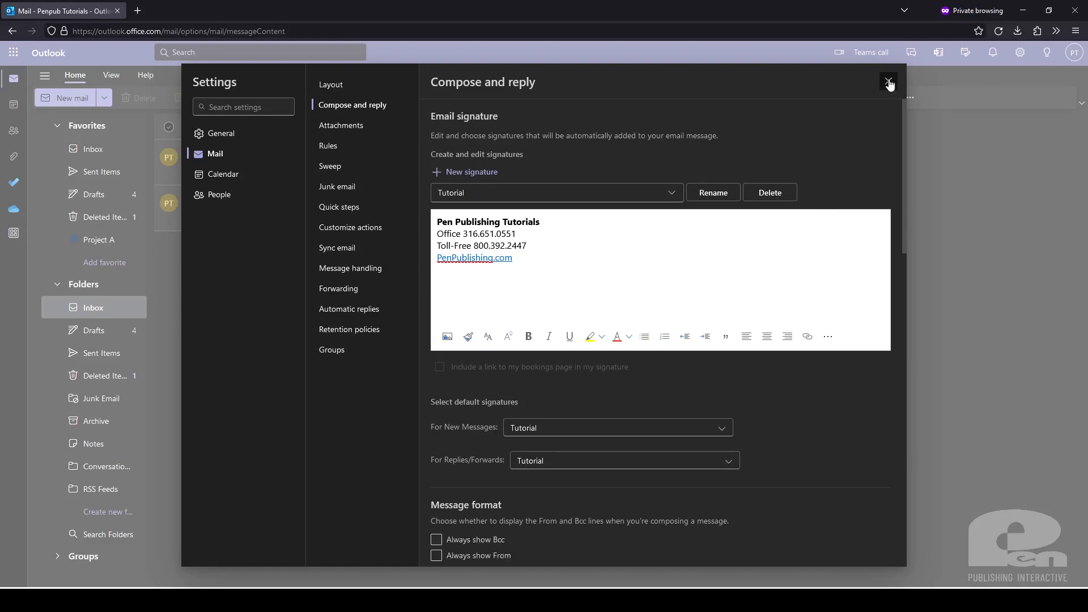
Close Settings, check the Tutorial signature in a new message, and discard the draft.
click(890, 82)
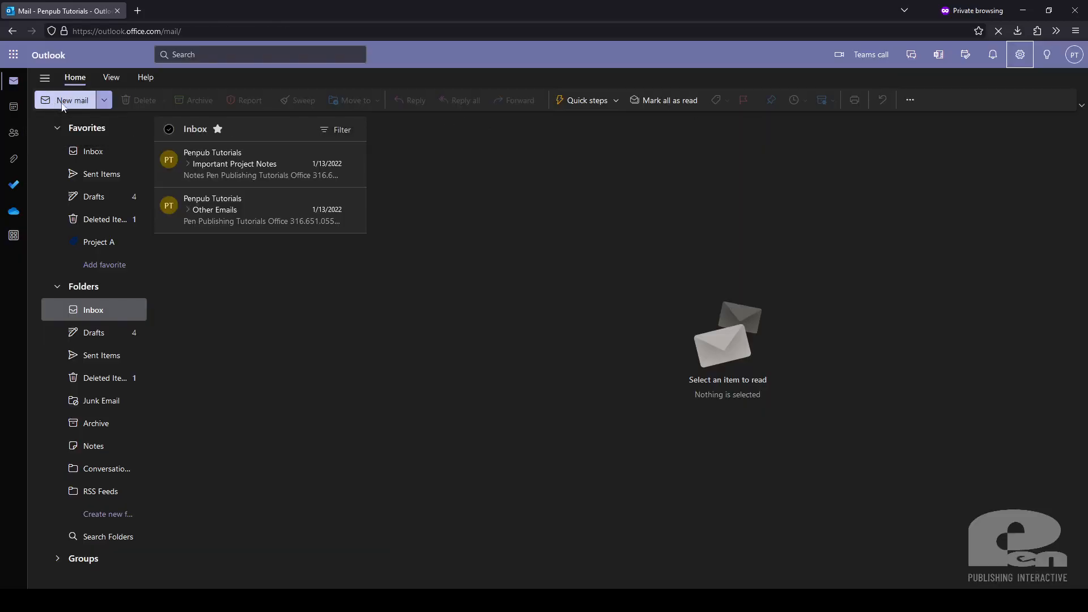
click(72, 99)
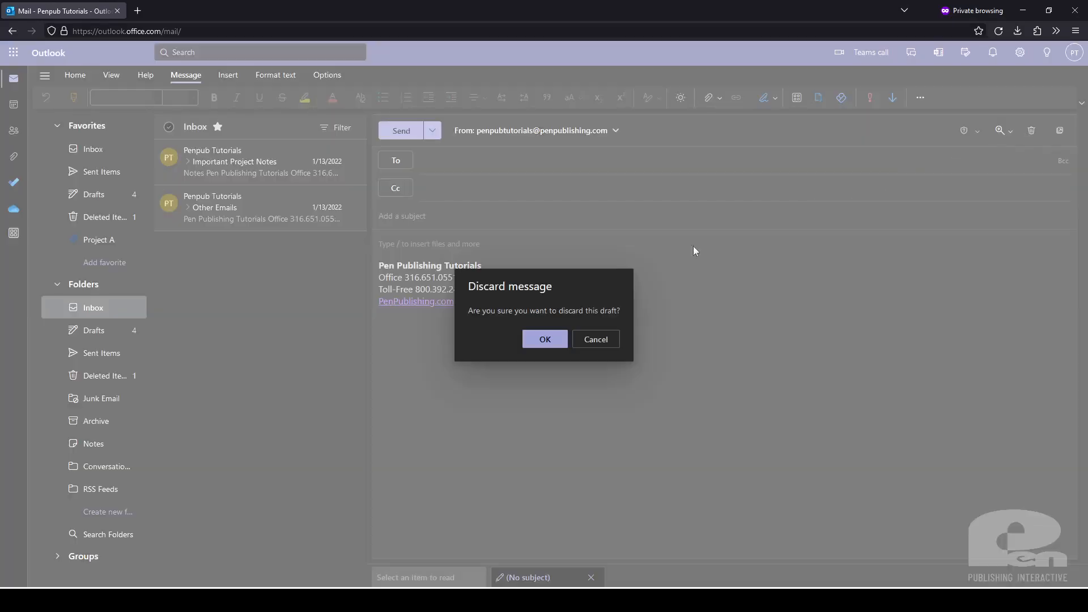
click(544, 339)
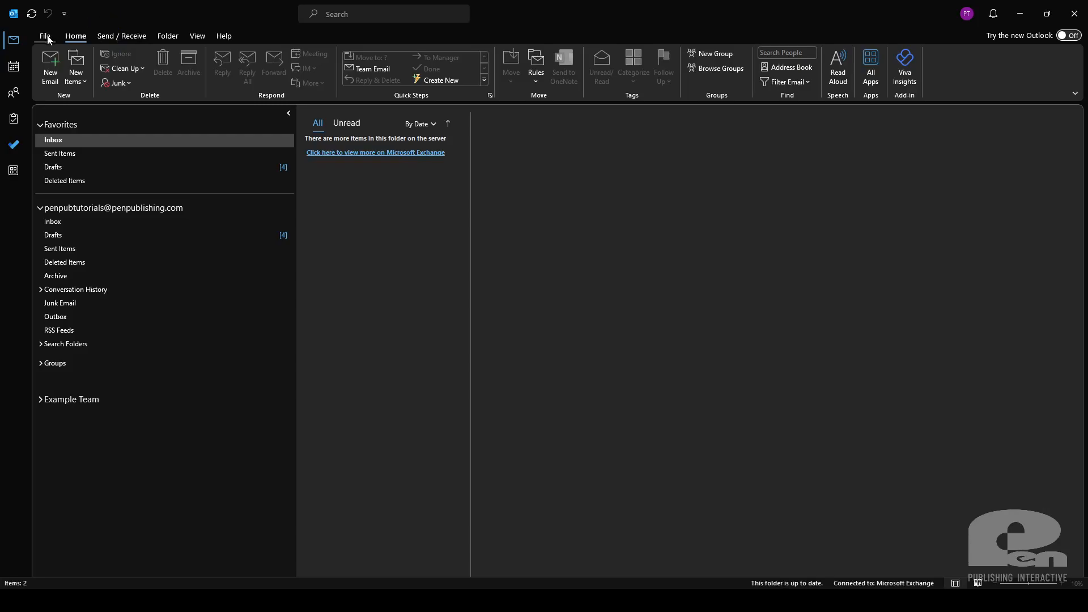
Open the Outlook Options dialog from the File menu in desktop Outlook.
click(46, 35)
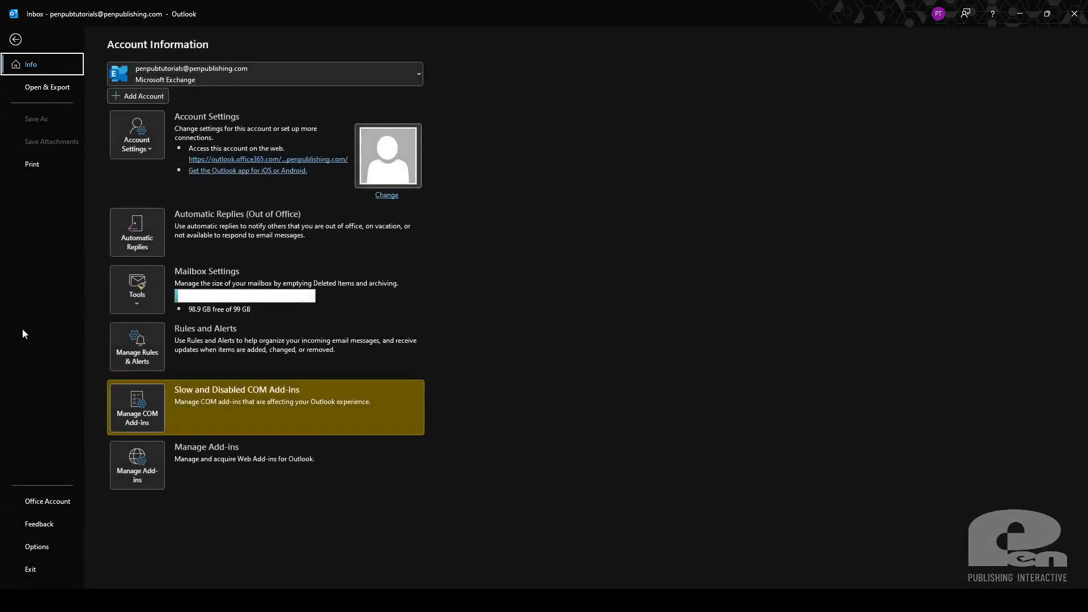
click(15, 40)
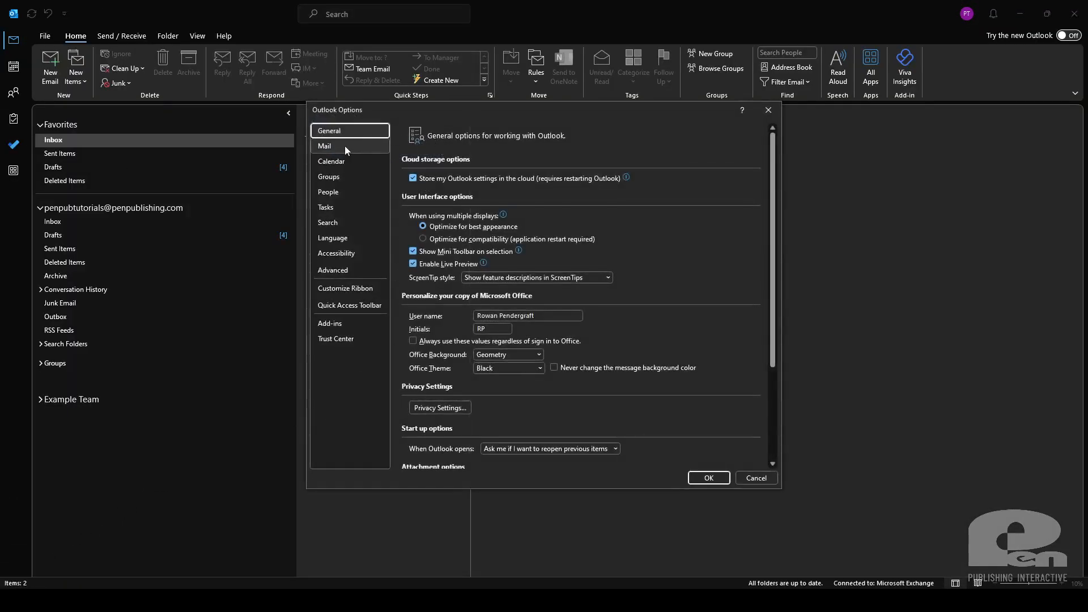
click(324, 146)
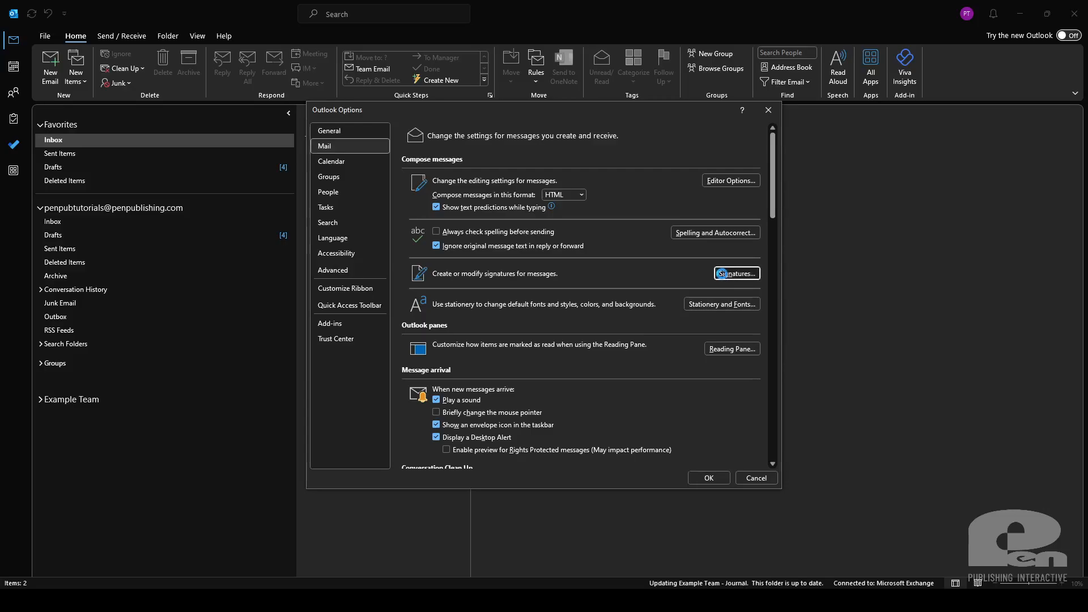
click(735, 273)
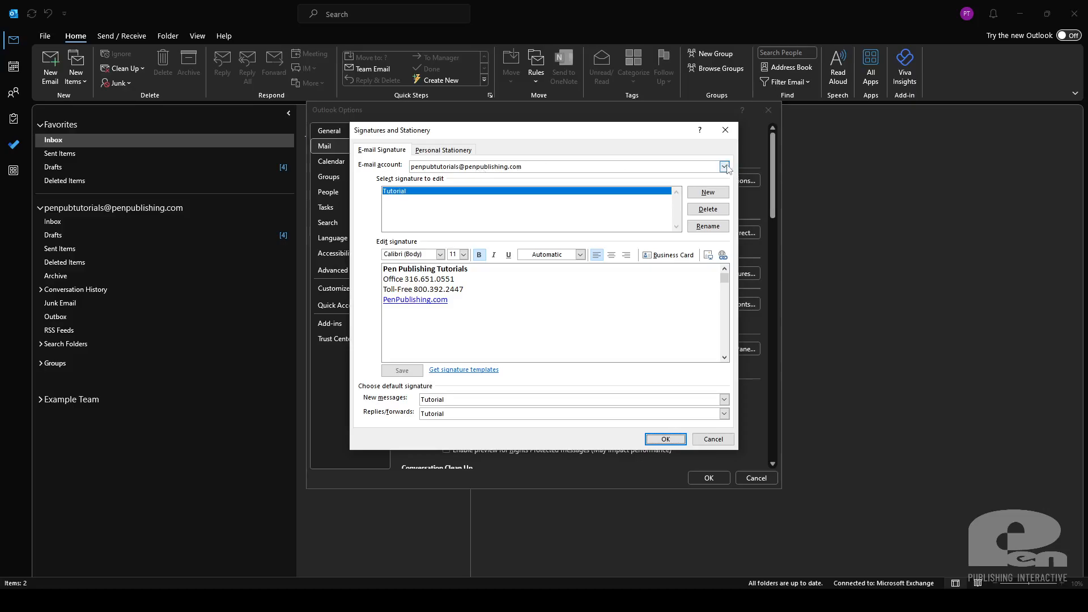
click(724, 166)
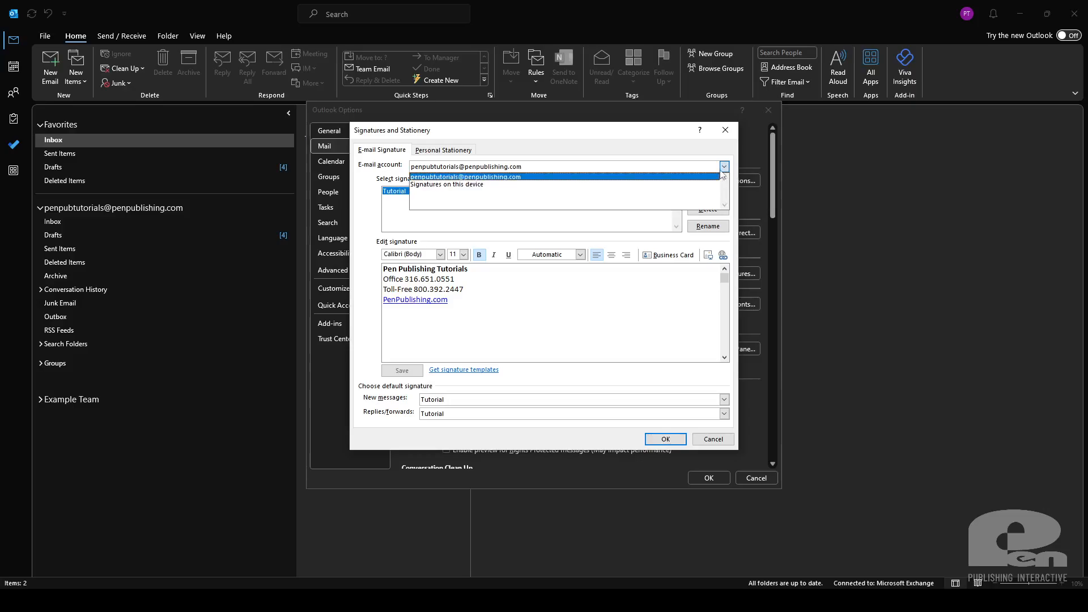
mouse_move(532, 182)
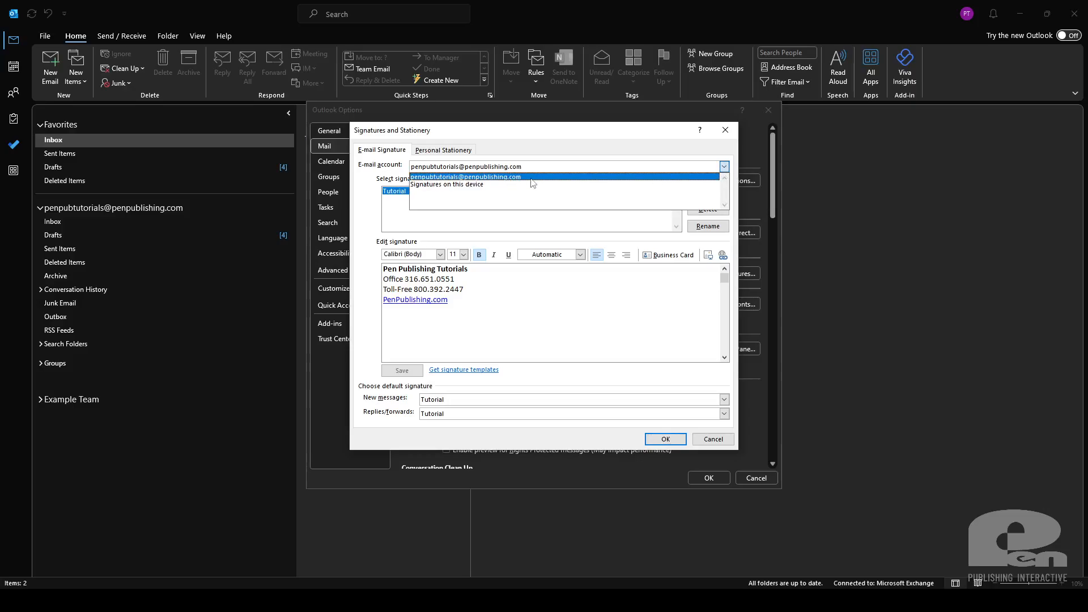
click(466, 176)
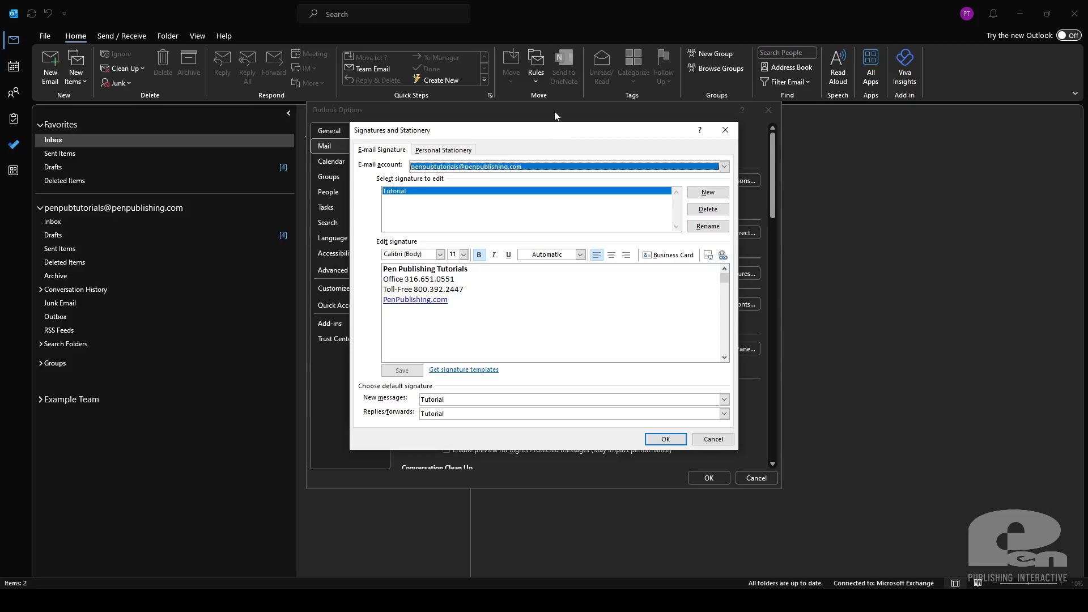
mouse_move(545, 141)
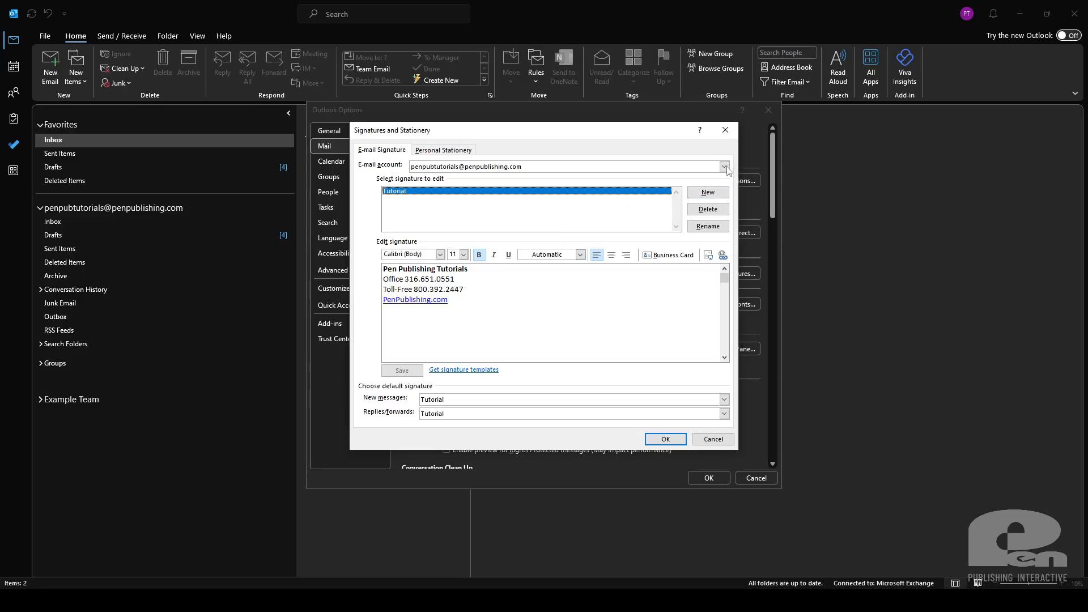
click(724, 167)
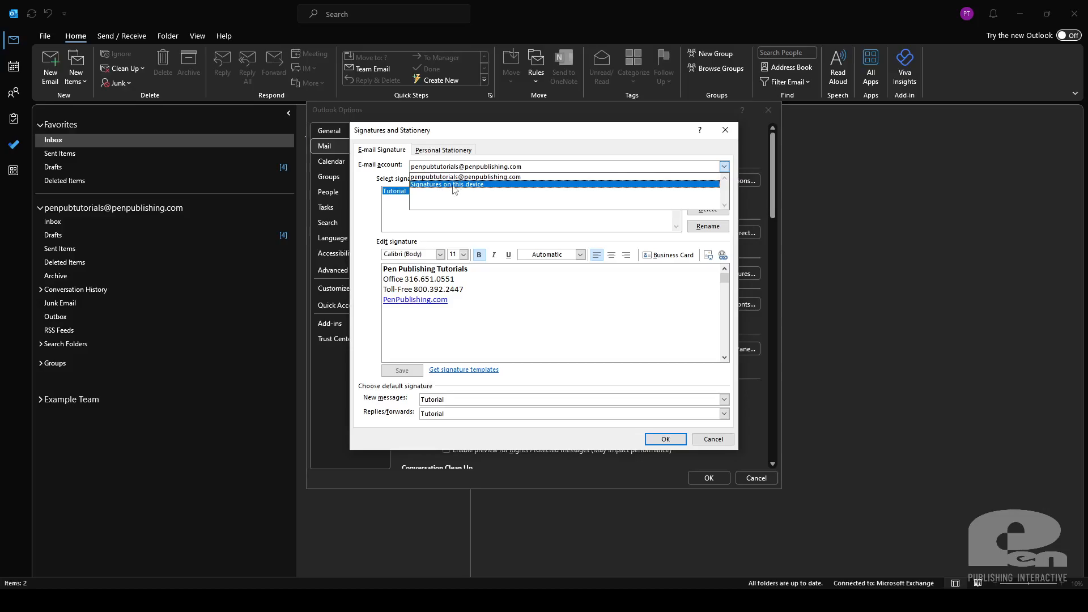
click(464, 177)
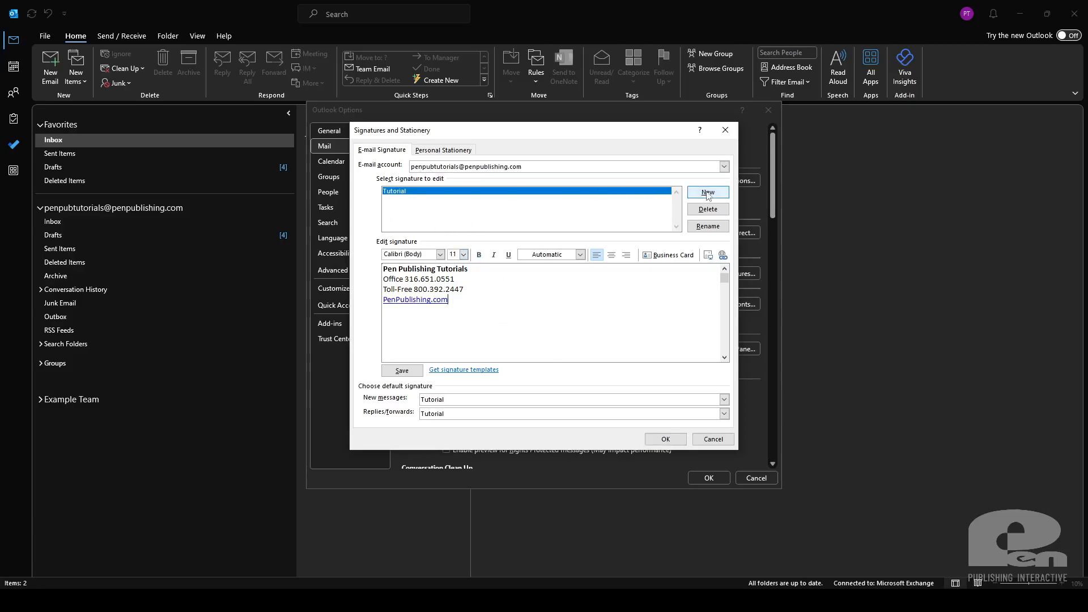
Cancel a new signature prompt, set Tutorial for new messages, and close Signatures and Stationery.
click(707, 192)
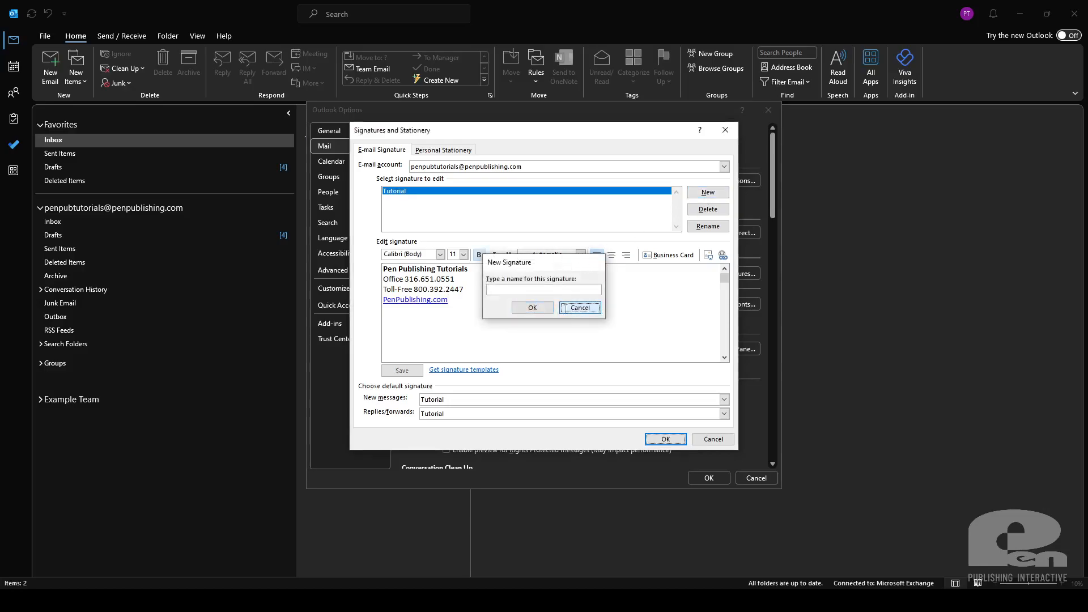
click(579, 308)
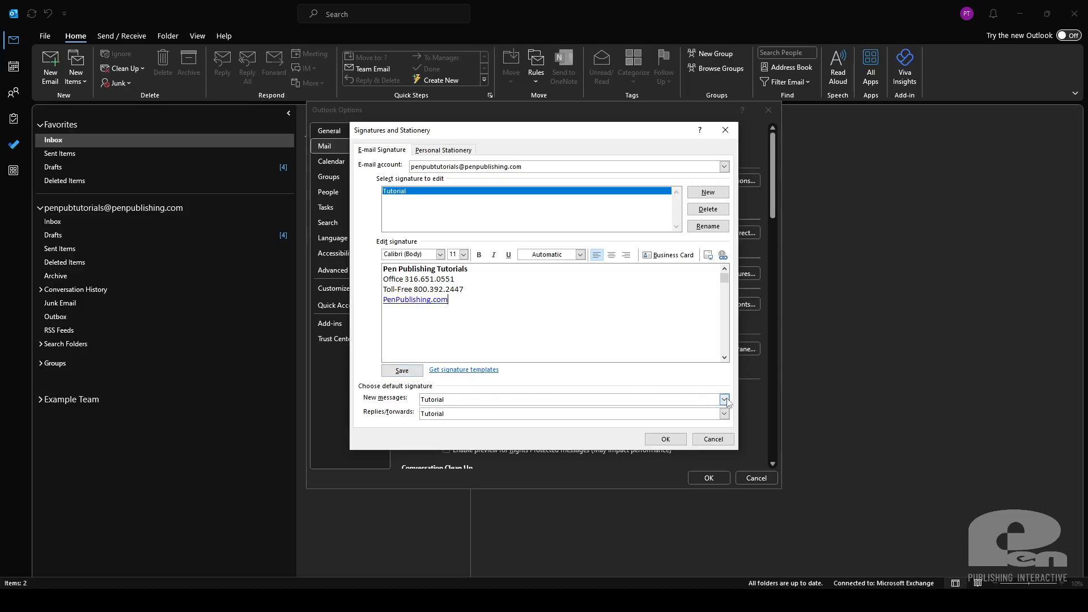
click(724, 414)
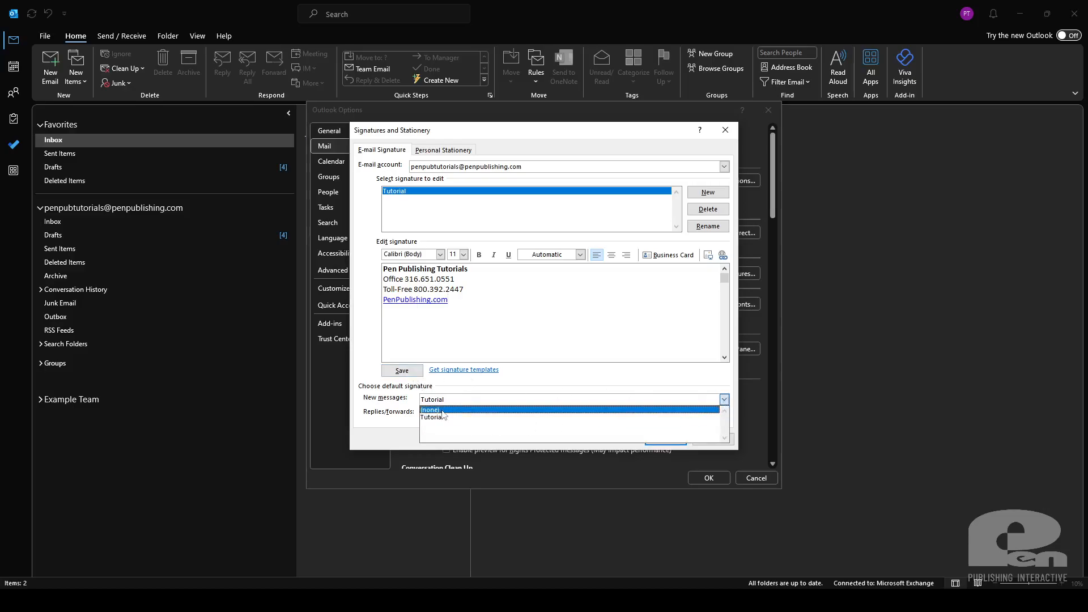
click(432, 417)
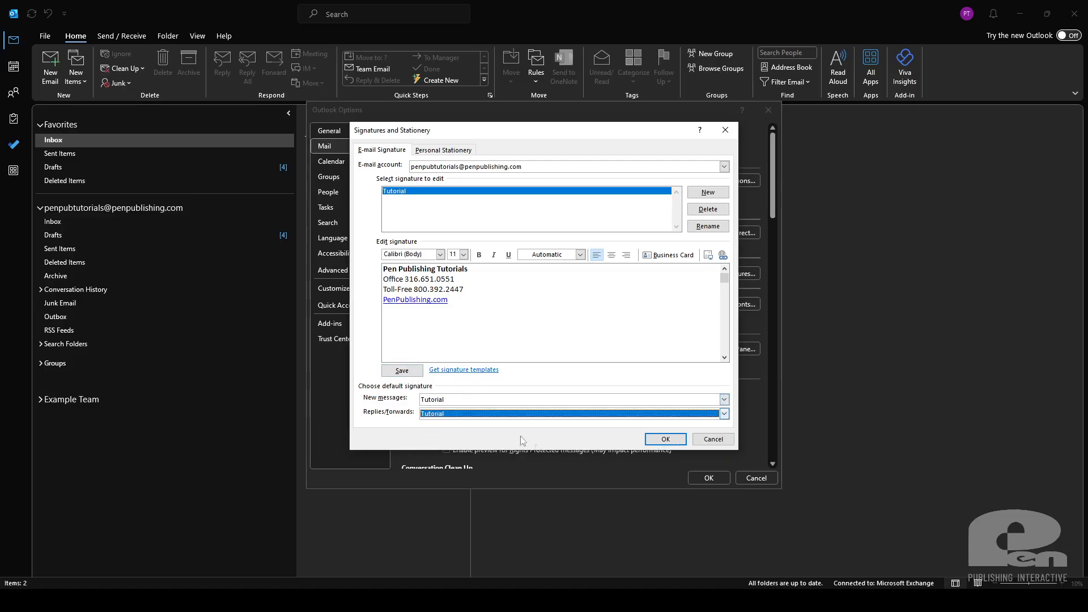
click(664, 438)
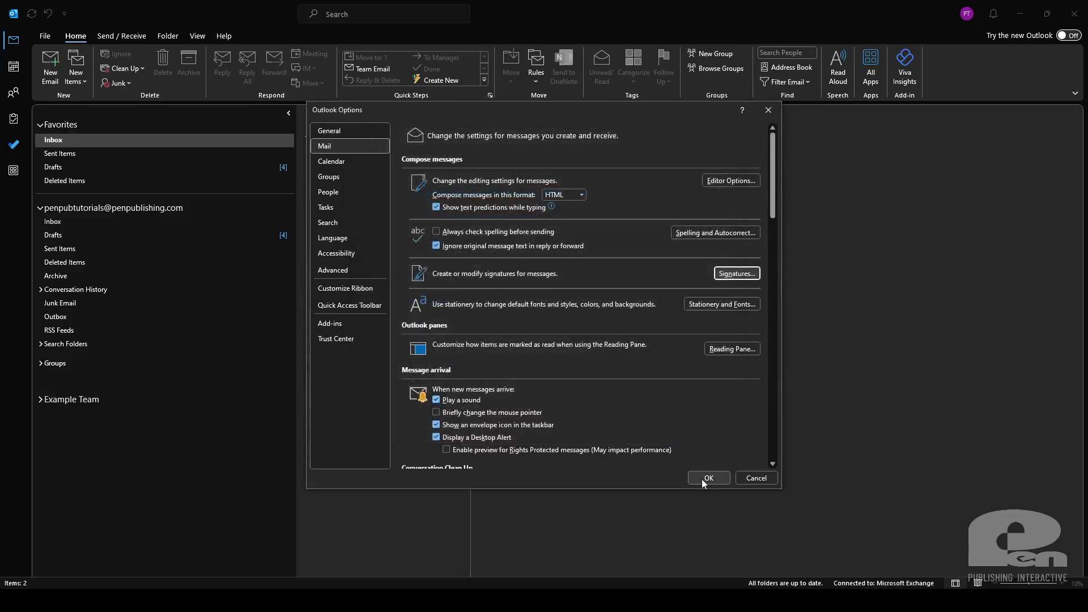
Close Outlook Options with OK and return to the Inbox.
click(707, 479)
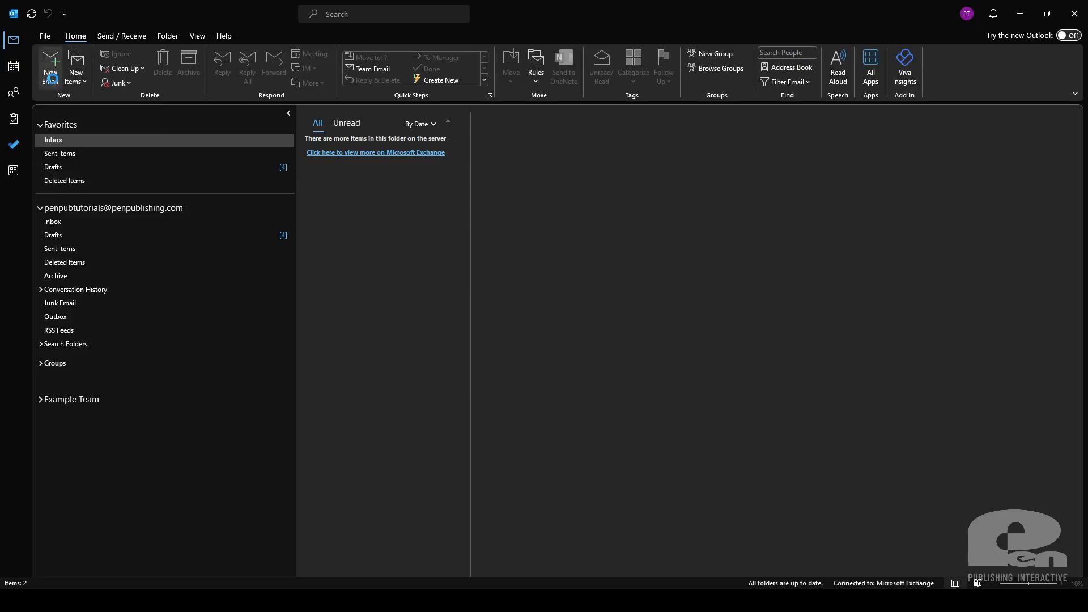
click(50, 67)
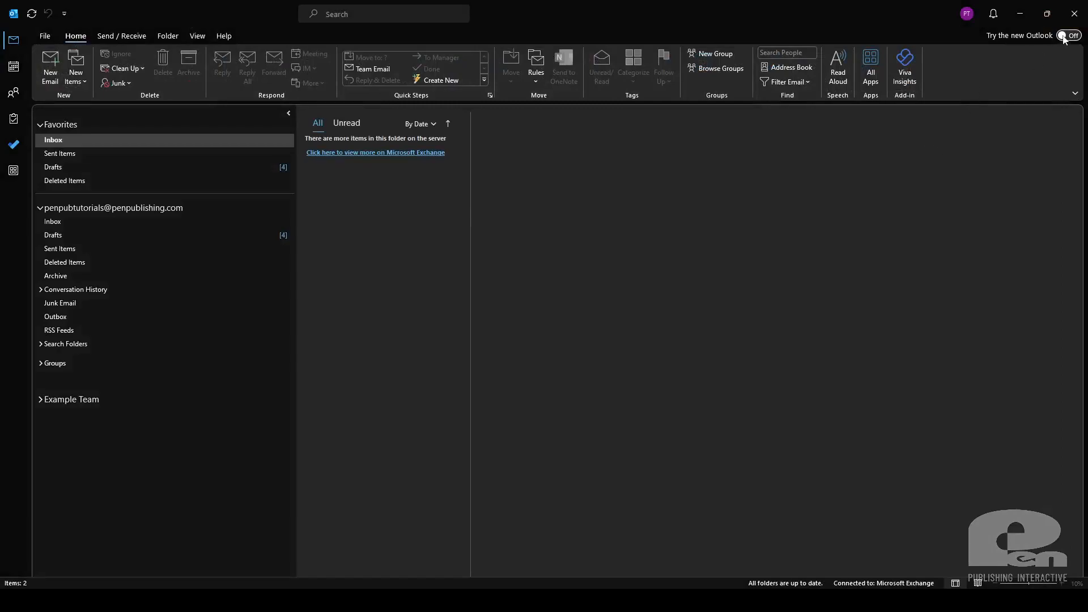
Turn on 'Try the new Outlook' and confirm switching to the preview.
click(1069, 36)
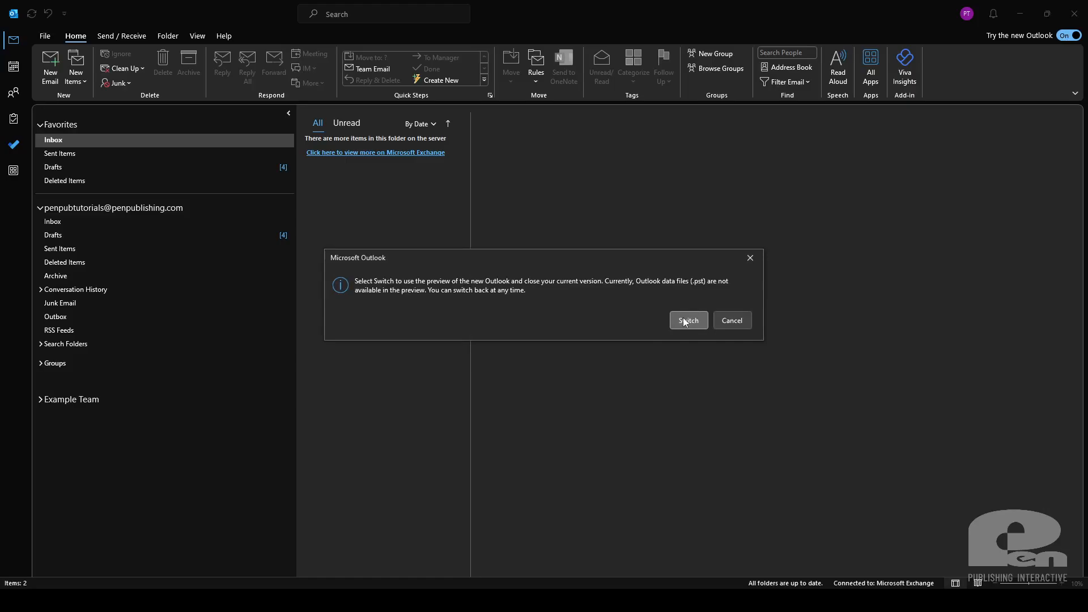
click(687, 320)
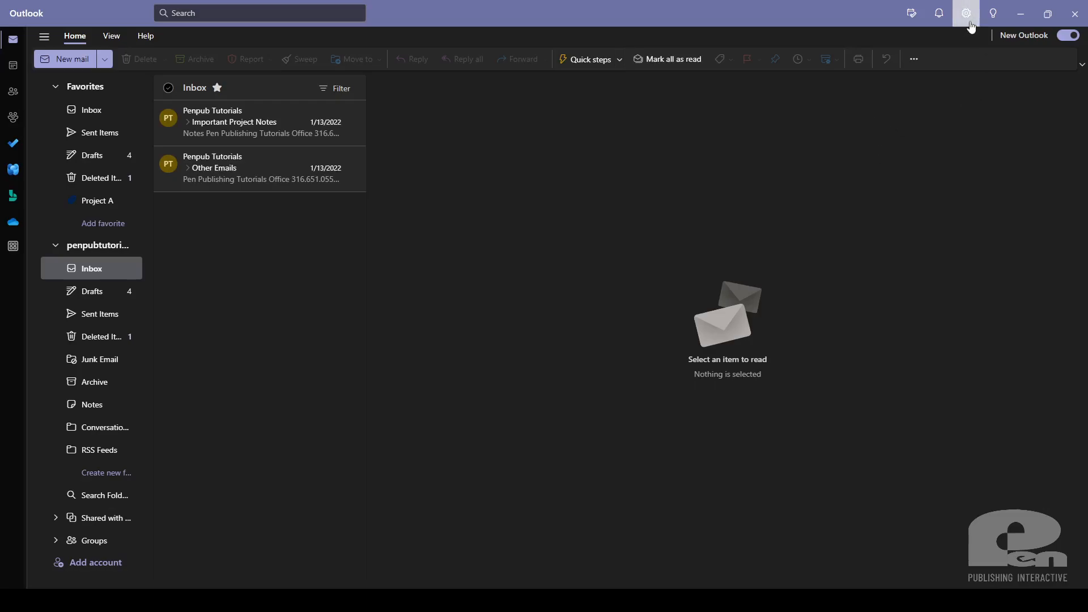
mouse_move(968, 13)
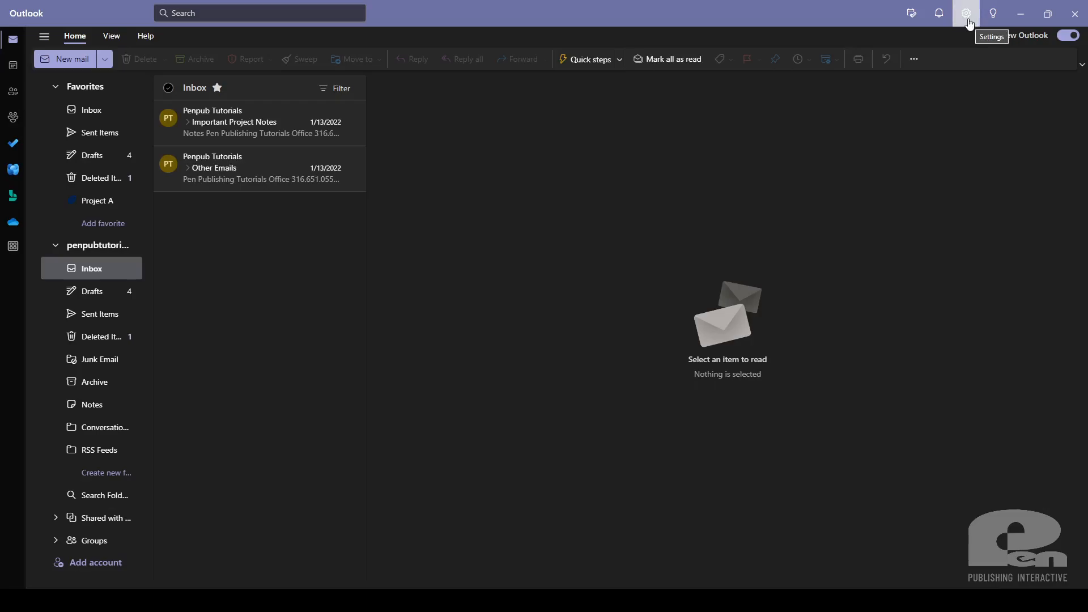
click(965, 13)
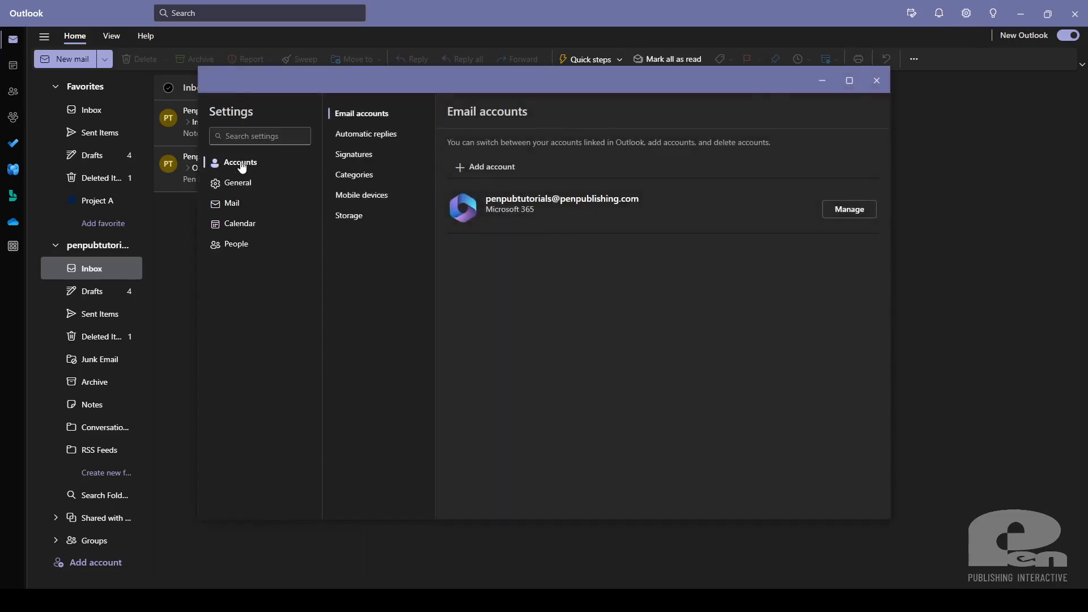
mouse_move(359, 159)
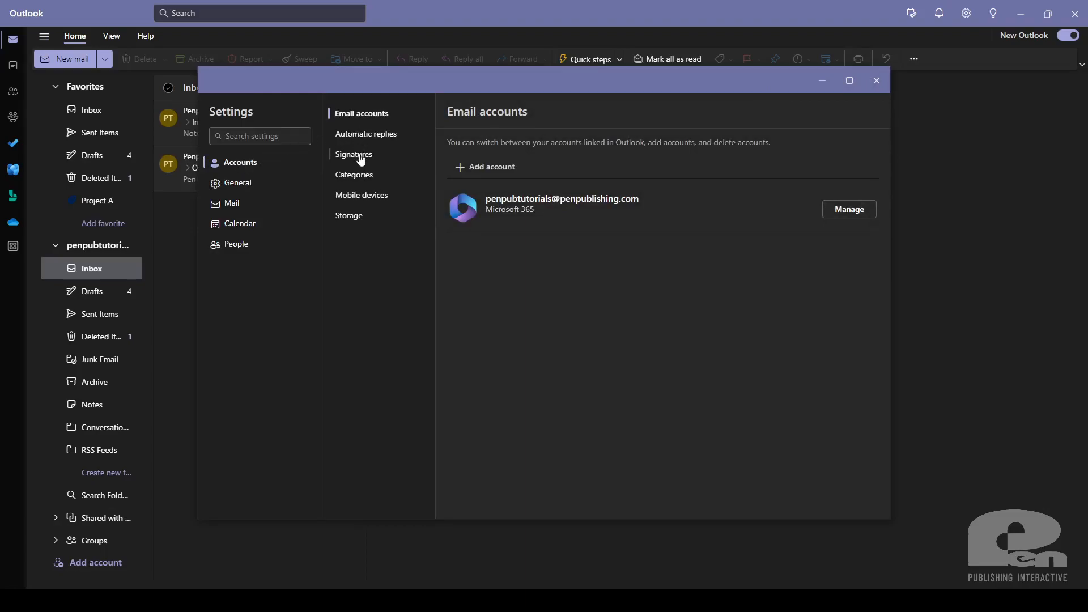
click(354, 154)
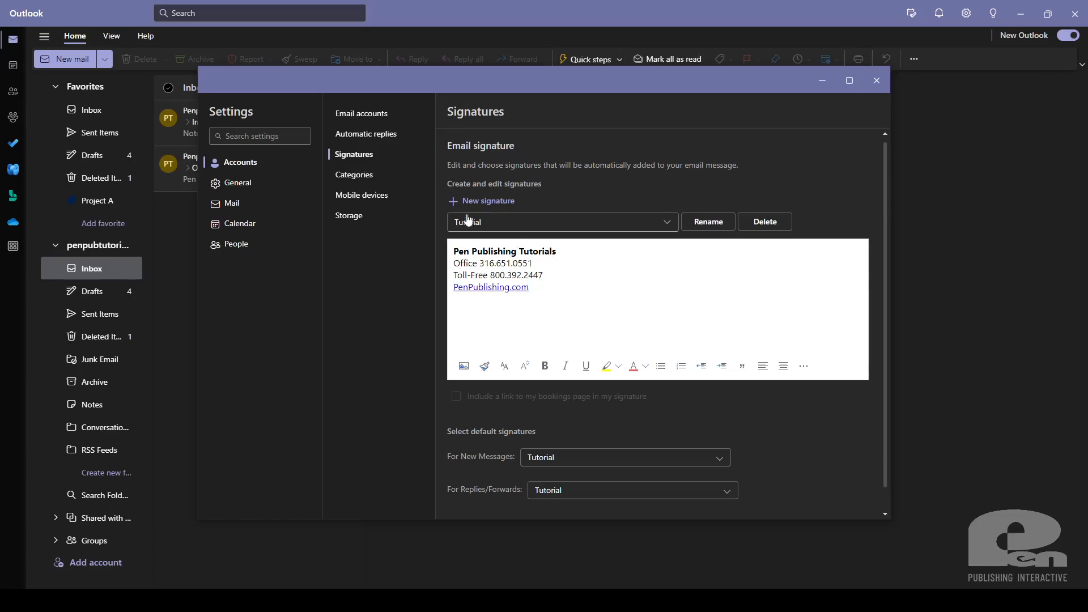
mouse_move(496, 237)
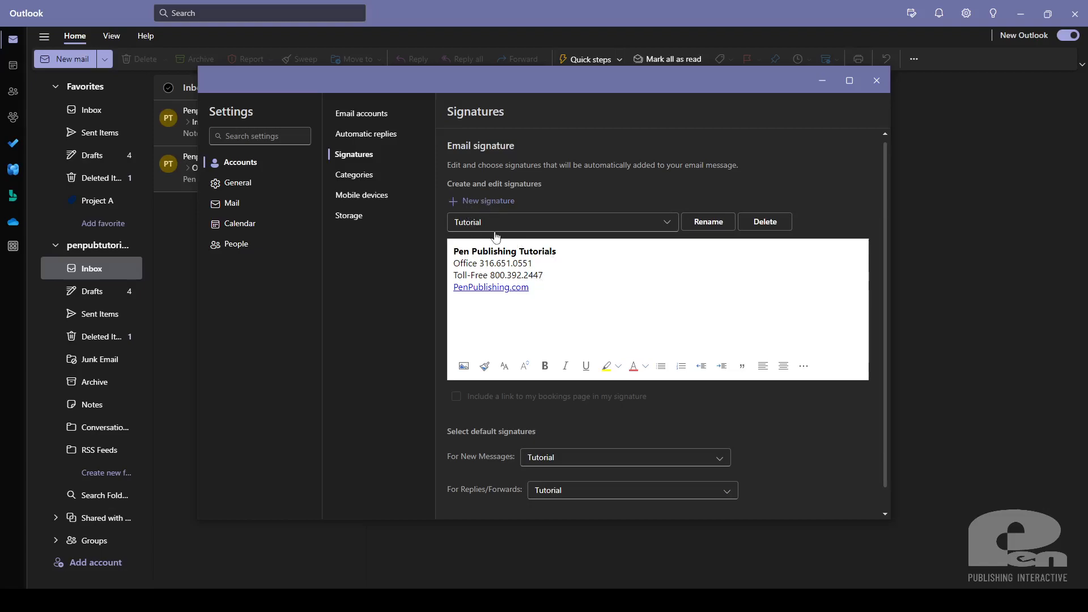
mouse_move(576, 229)
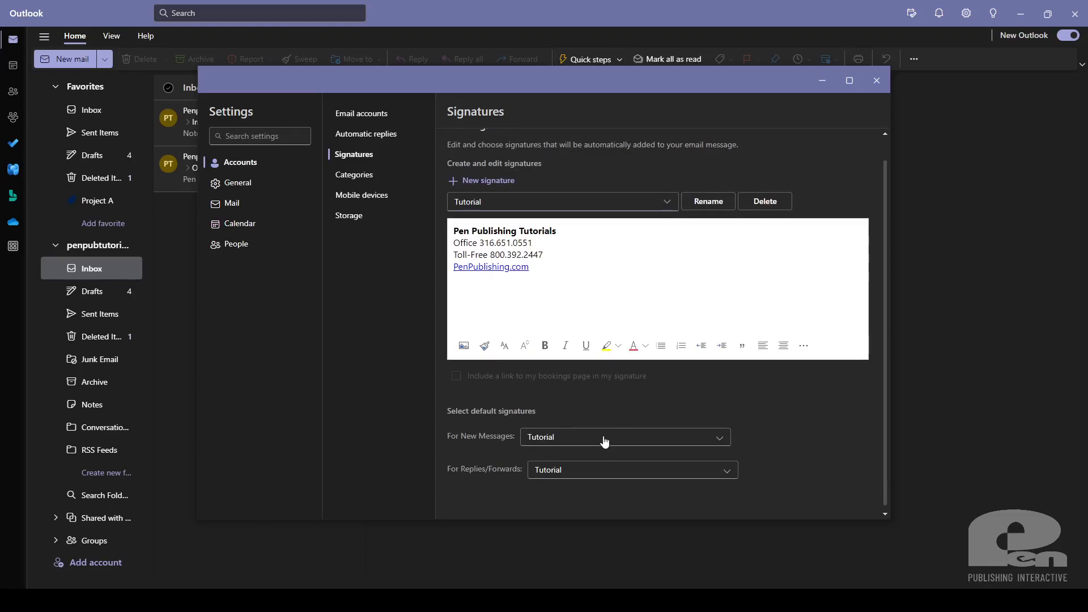
mouse_move(600, 471)
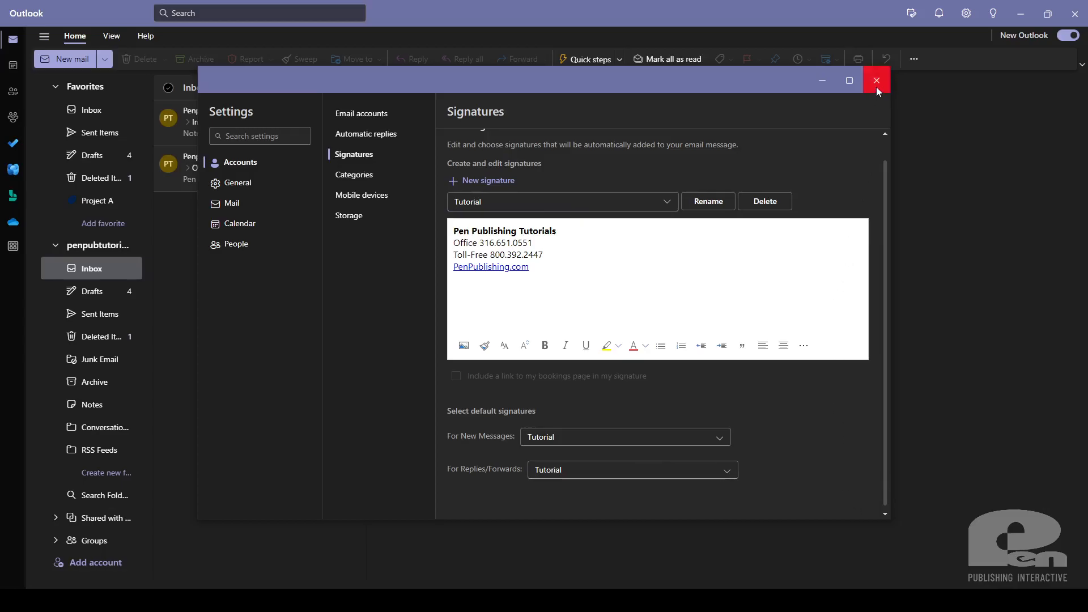
click(876, 80)
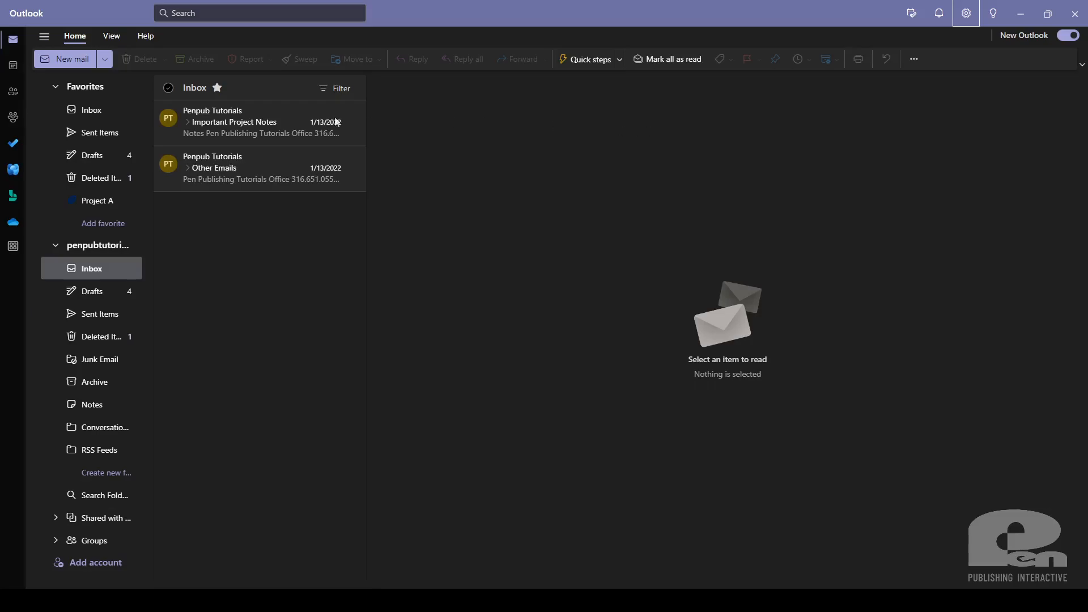